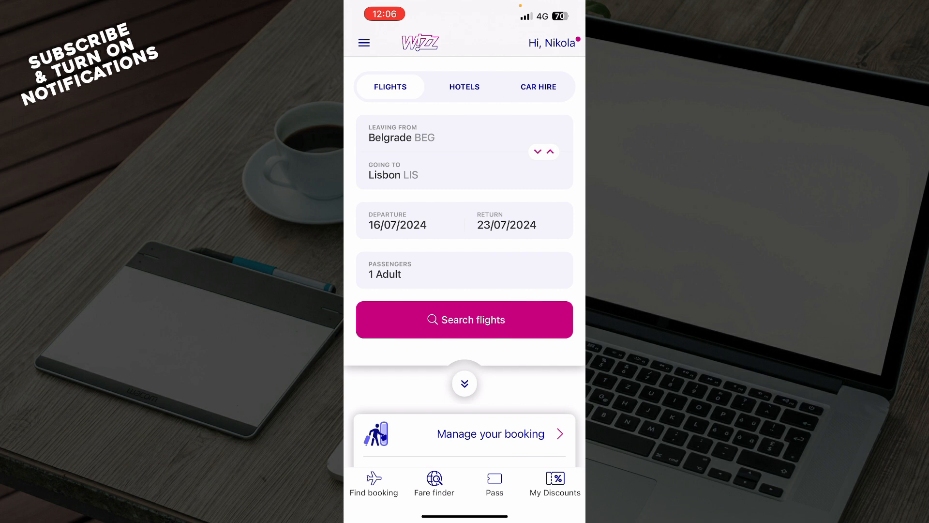
View the Boarding cards page, then return to the Belgrade–Lisbon flight search
left_click(554, 483)
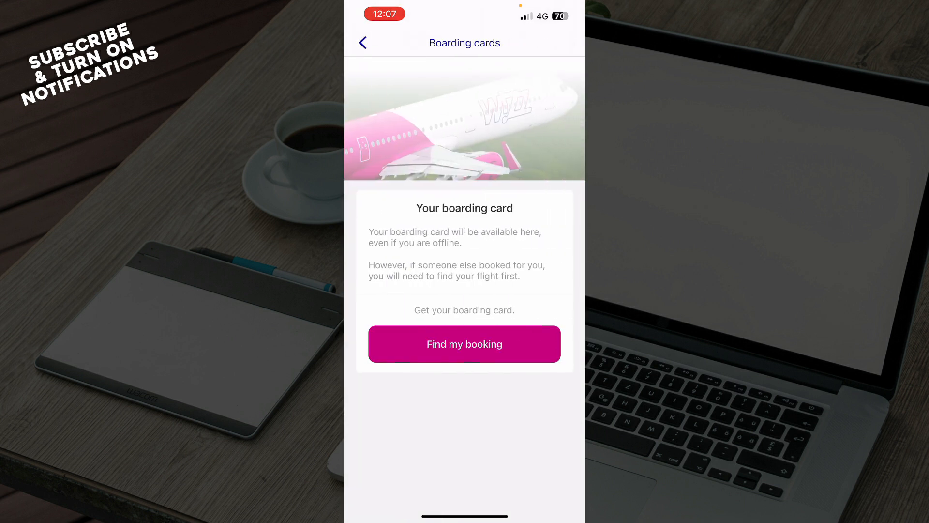
left_click(362, 43)
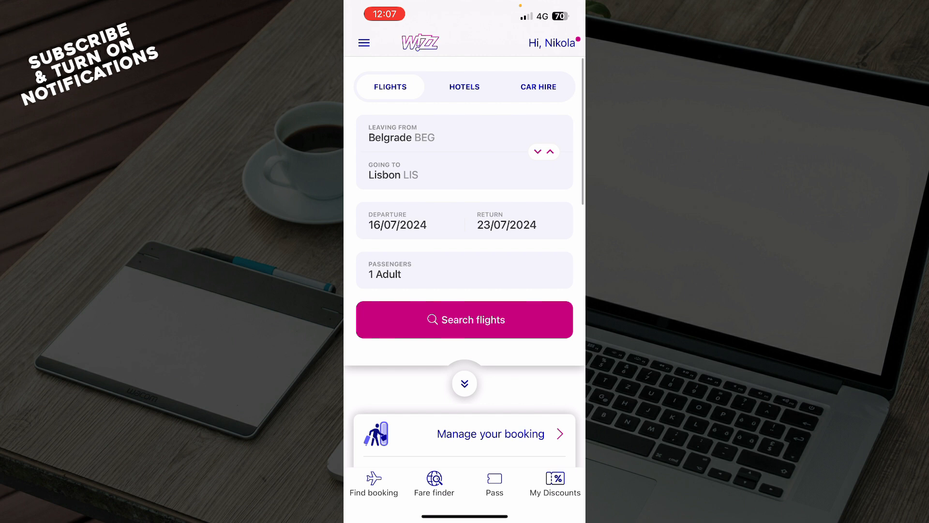
Open the main menu listing booking, check-in, boarding card and services options
left_click(434, 484)
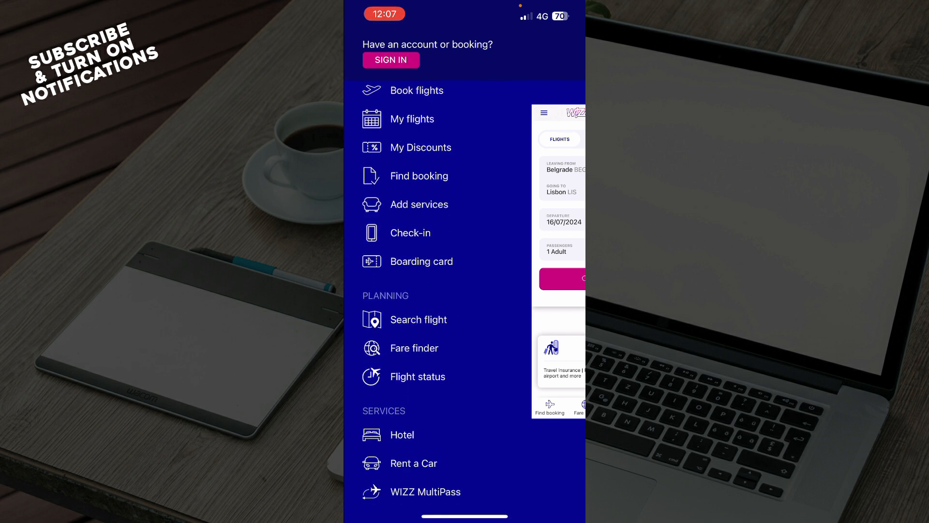
Scroll down the side menu to reveal extra services, about, support and account sections
scroll("down", 3)
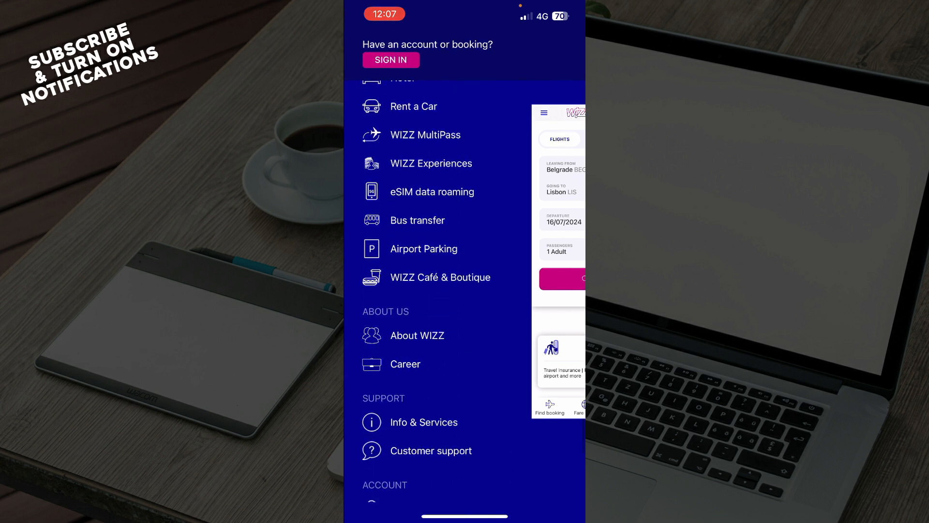